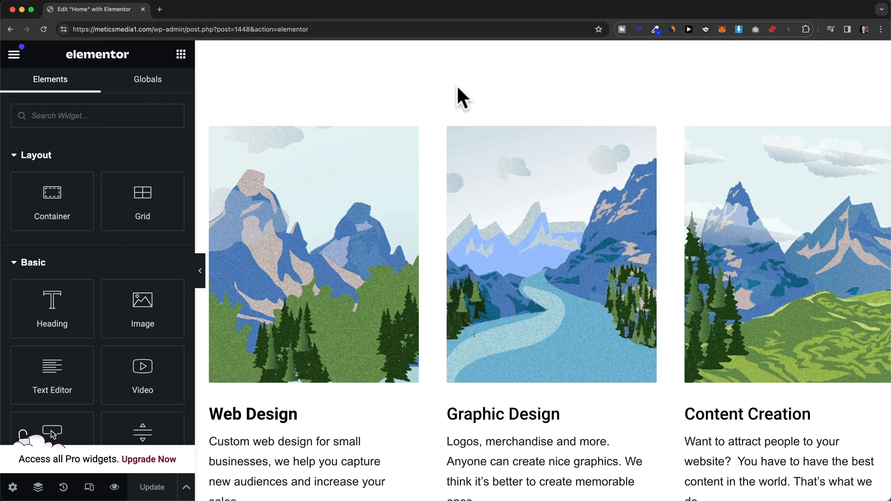
pyautogui.moveTo(467, 111)
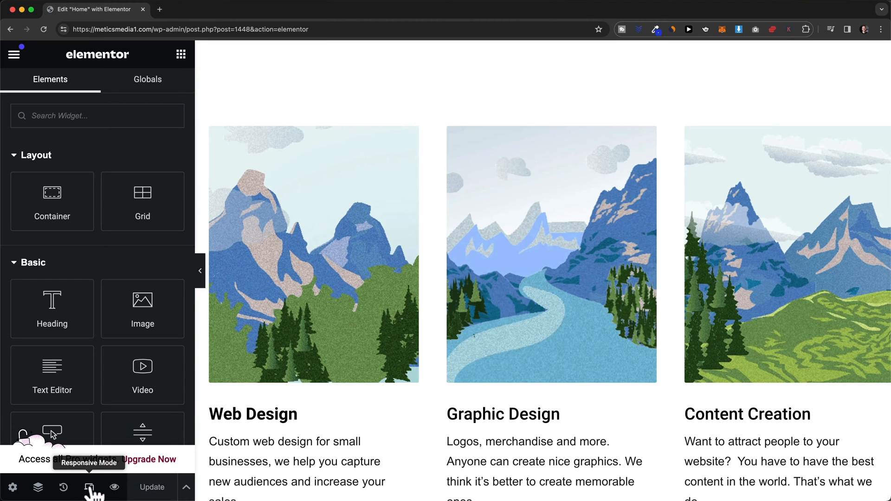
# Turn on Elementor's responsive preview, showing the desktop view at 1025 by 622
pyautogui.click(89, 488)
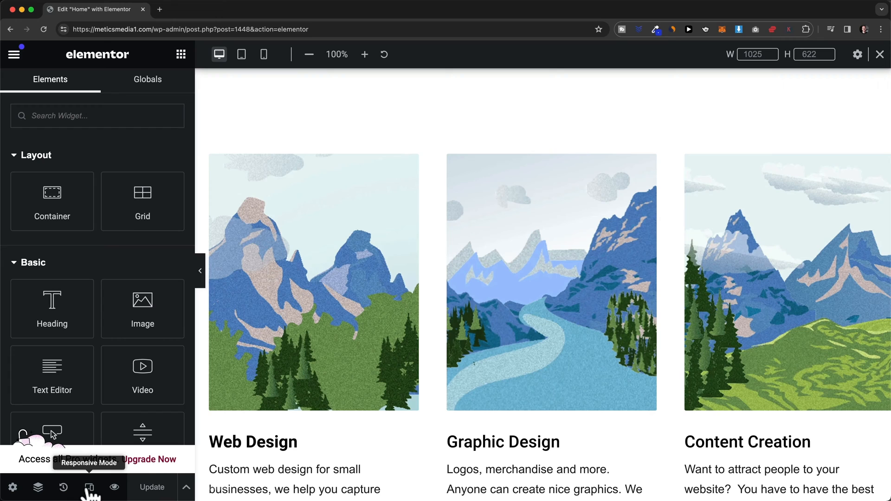
pyautogui.moveTo(418, 74)
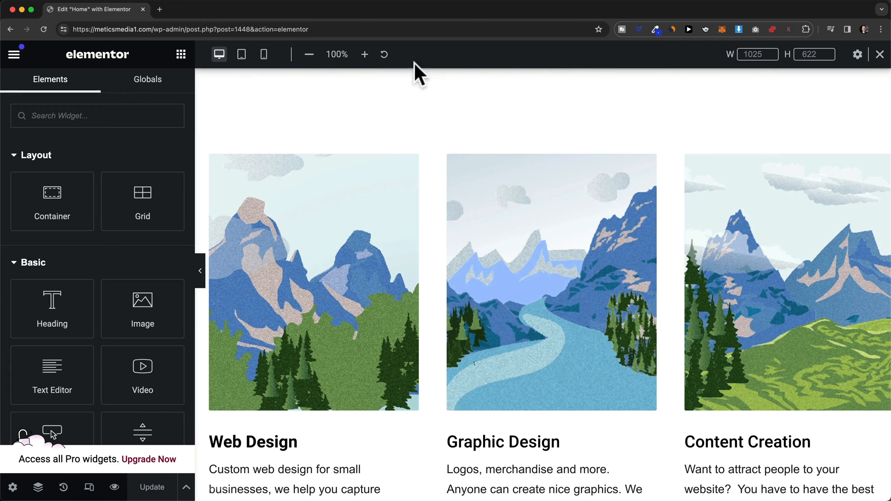
pyautogui.moveTo(335, 113)
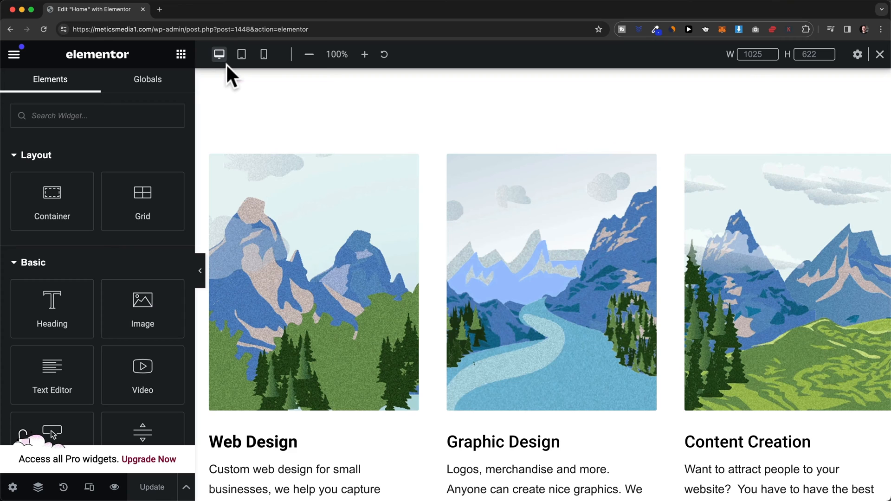
pyautogui.moveTo(219, 54)
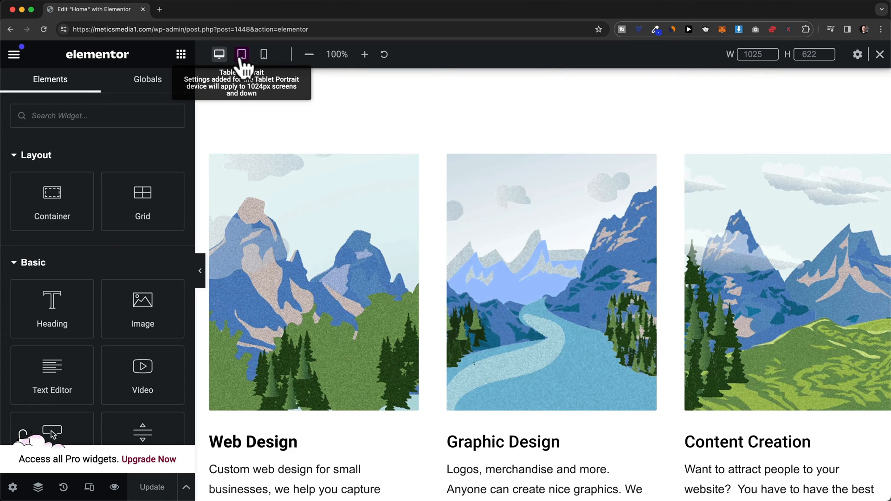
# Preview the Home page at tablet portrait (768 by 582) and scroll from hero to About Us
pyautogui.click(241, 54)
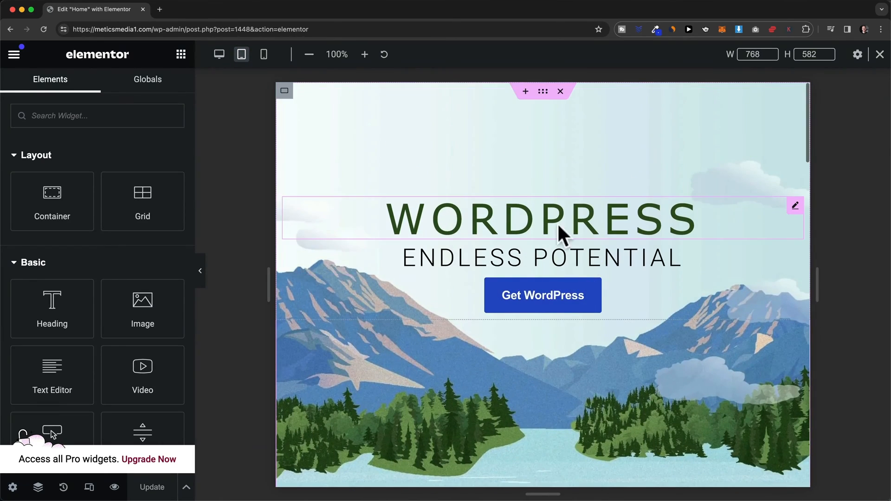
pyautogui.scroll(-3)
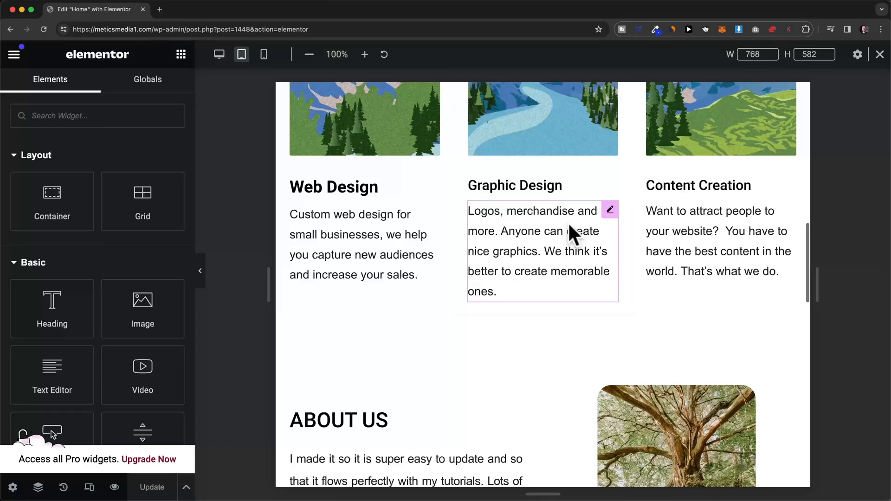
pyautogui.scroll(-3)
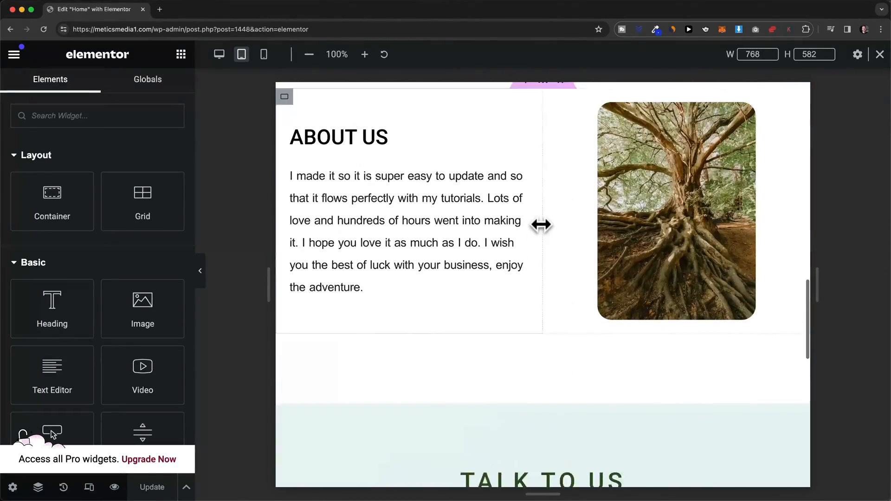
pyautogui.scroll(3)
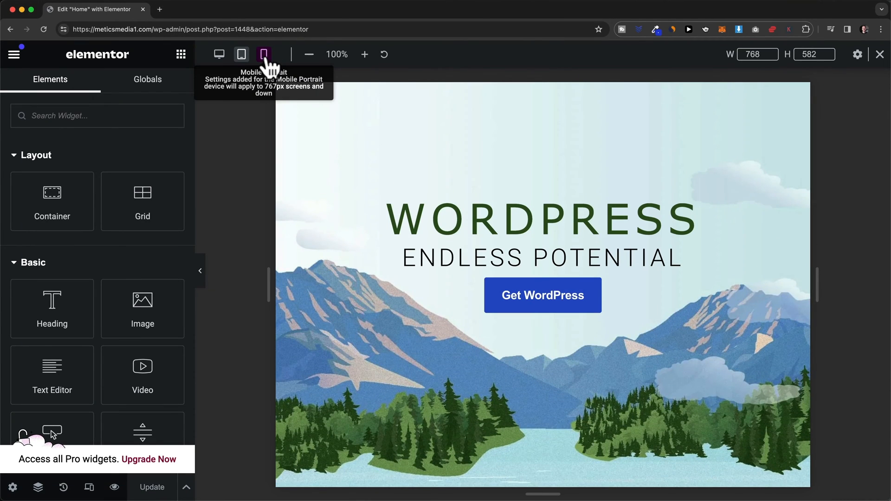
# Preview the Home page at mobile portrait, 360 by 582, where WORDPRESS wraps
pyautogui.click(264, 54)
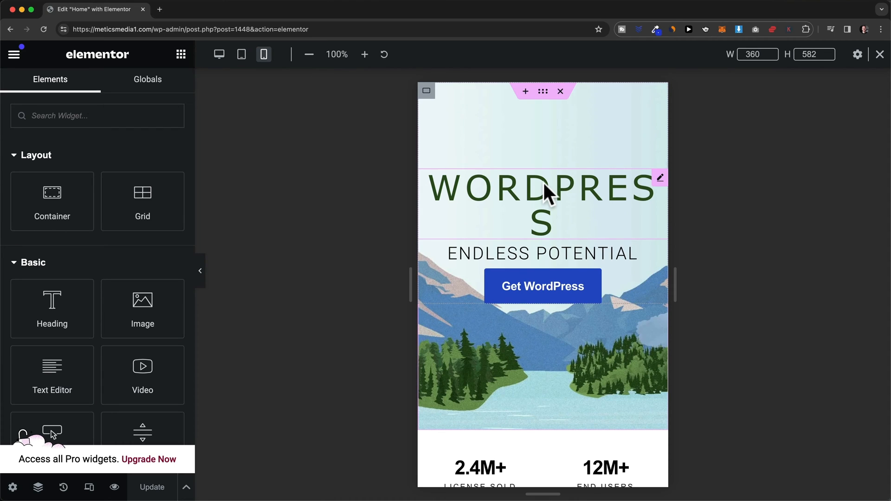
pyautogui.moveTo(550, 209)
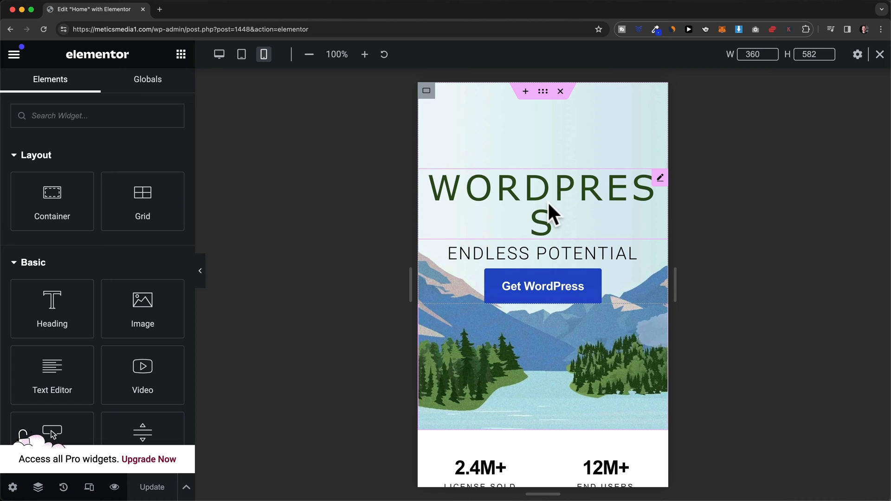
pyautogui.moveTo(486, 208)
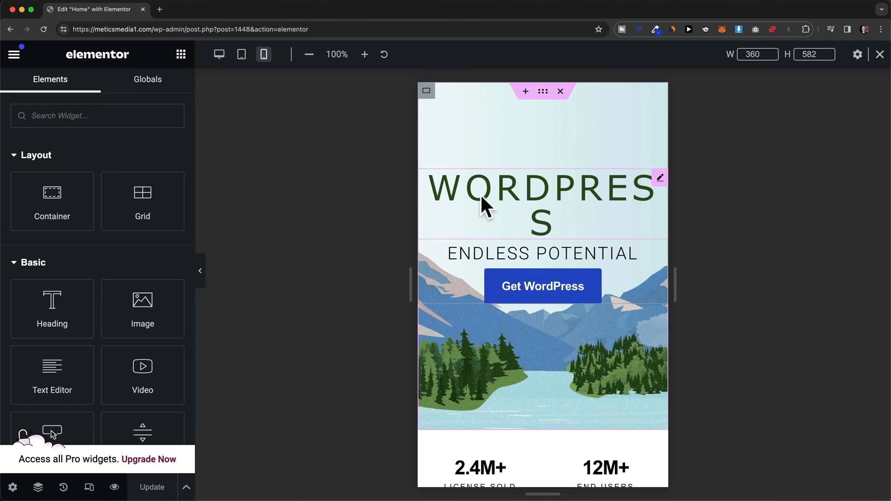
pyautogui.moveTo(605, 213)
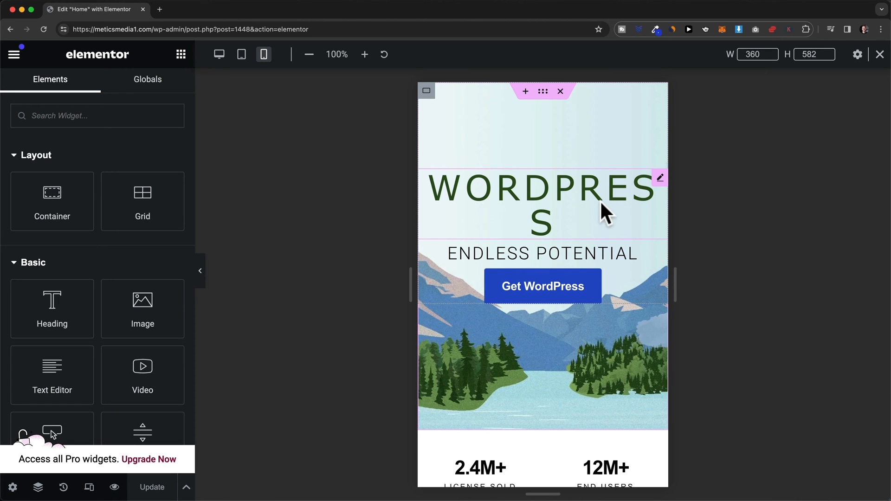
pyautogui.moveTo(562, 211)
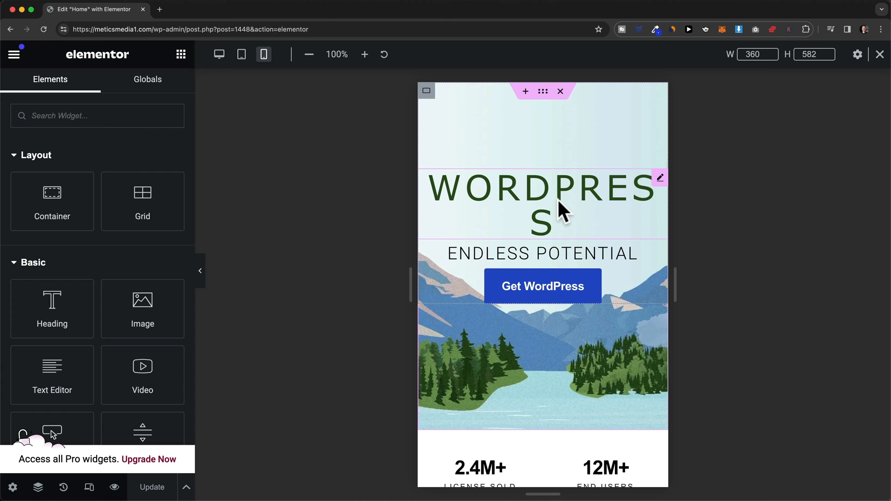
pyautogui.moveTo(645, 208)
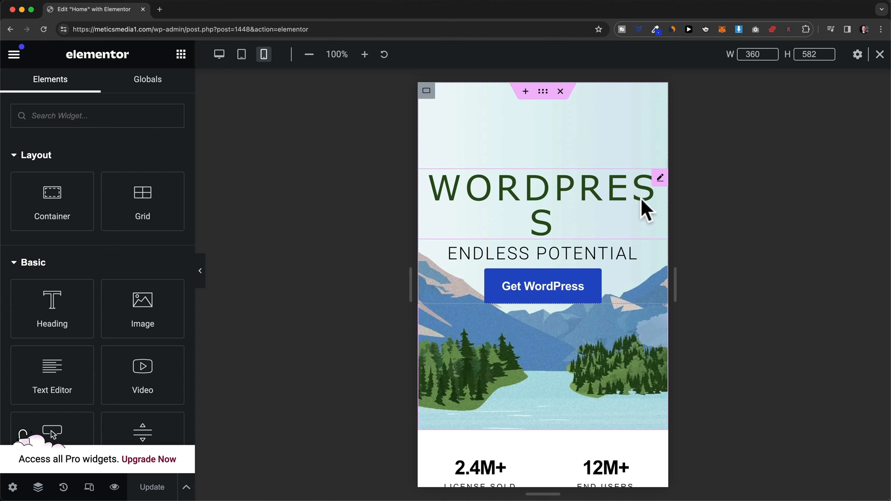
# Open the WORDPRESS heading's settings and show its Style options
pyautogui.click(659, 178)
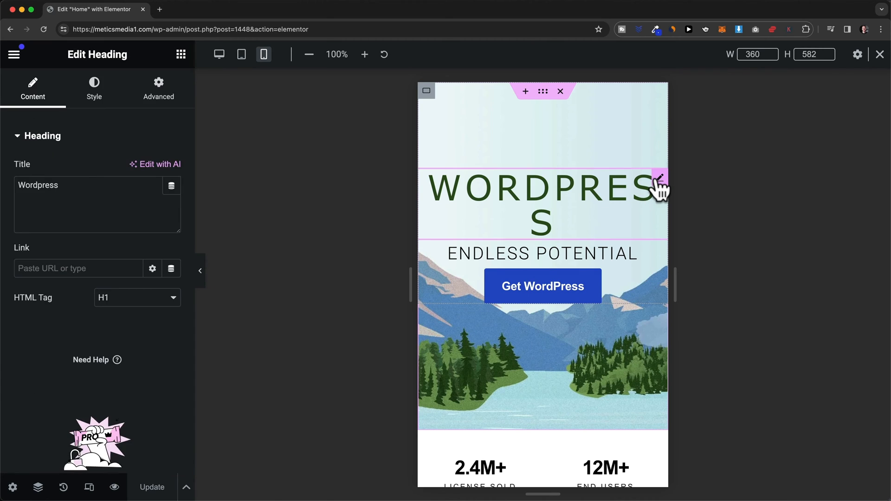
pyautogui.moveTo(613, 207)
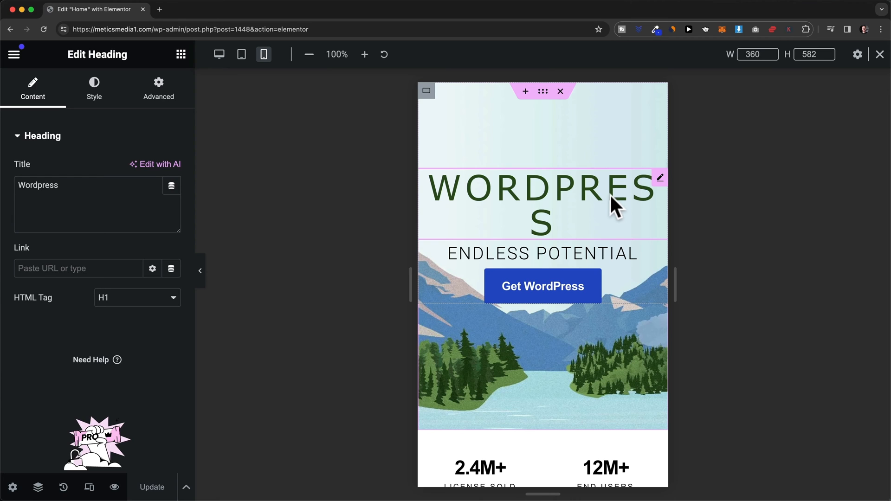
pyautogui.click(93, 88)
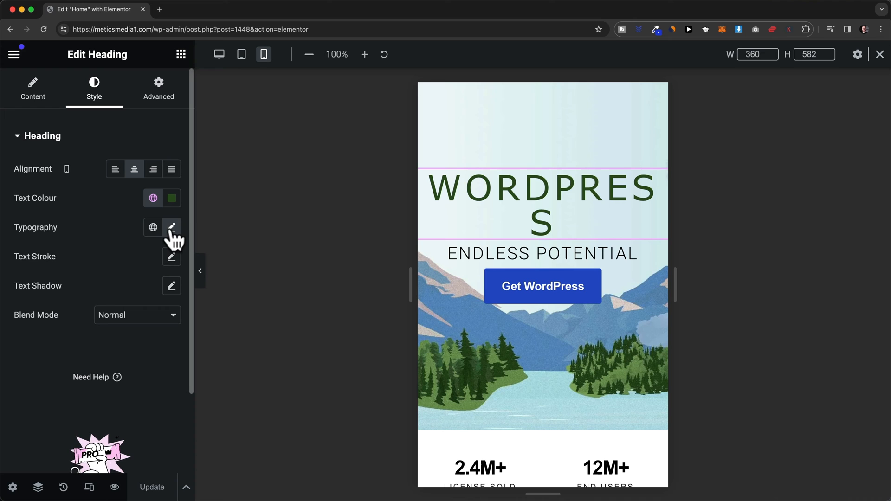
# Expand the heading's Typography settings, showing Verdana size 50 with 5px letter spacing
pyautogui.click(171, 227)
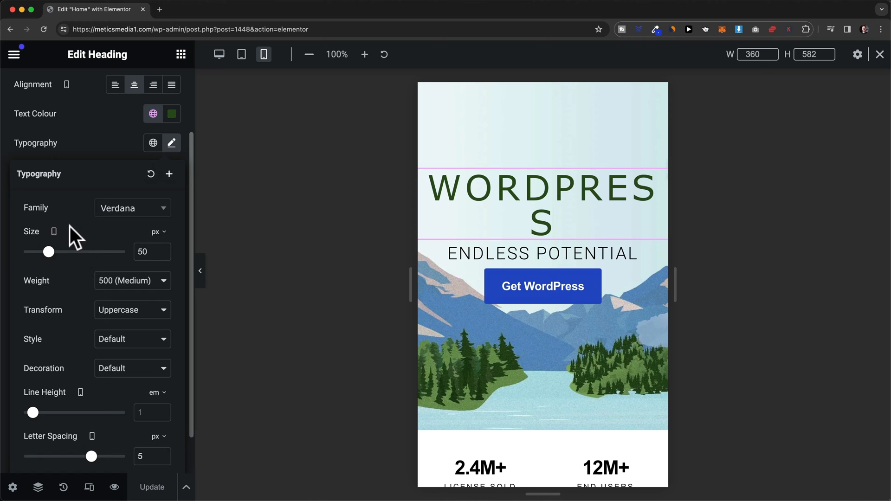
pyautogui.moveTo(40, 248)
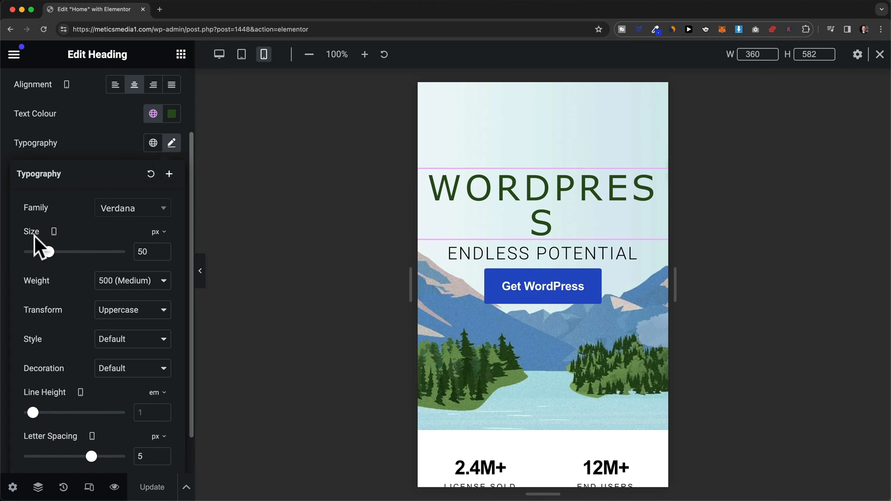
pyautogui.moveTo(54, 231)
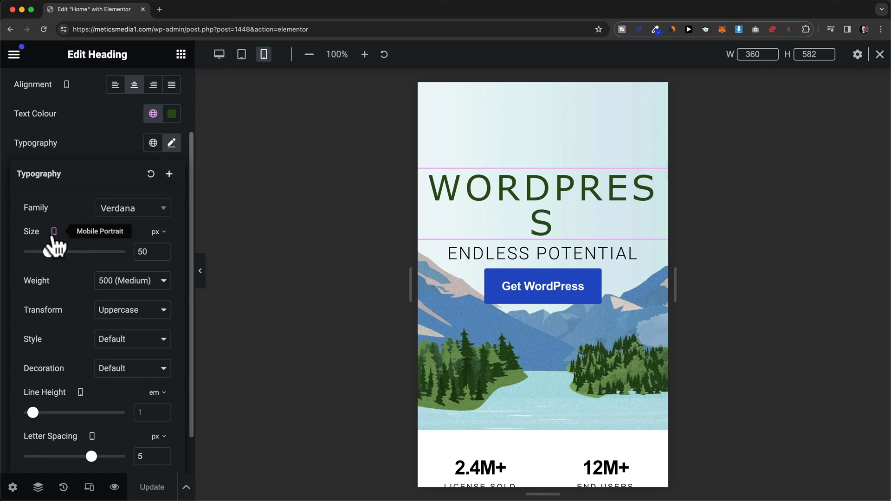
pyautogui.moveTo(28, 245)
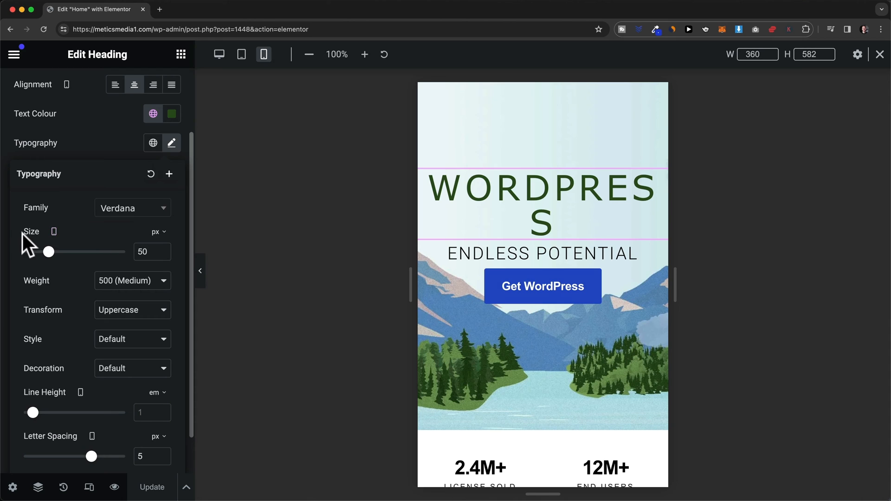
pyautogui.moveTo(50, 252)
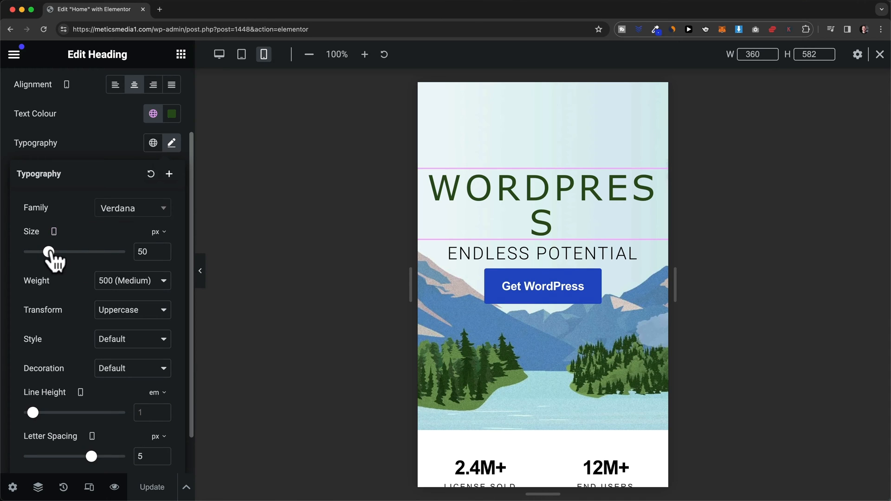
# Adjust the mobile heading size slider to 40px so WORDPRESS fits on one line
pyautogui.moveTo(49, 251); pyautogui.dragTo(55, 251)
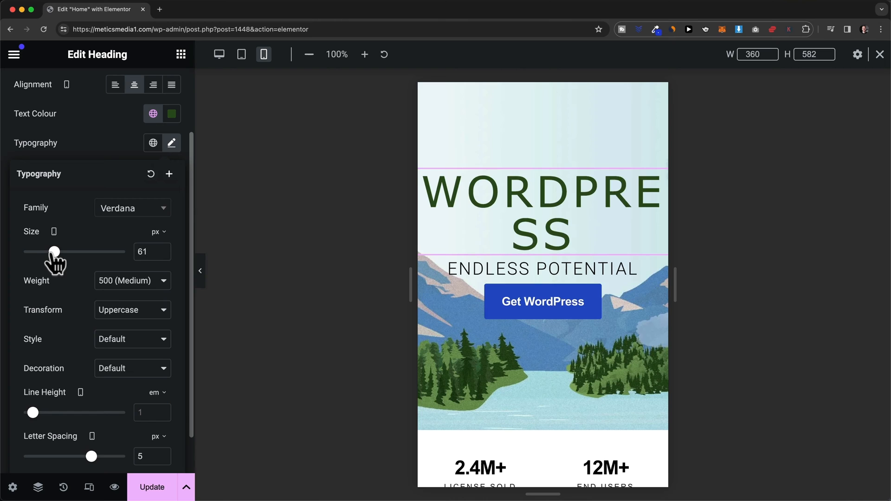
pyautogui.moveTo(55, 252); pyautogui.dragTo(46, 251)
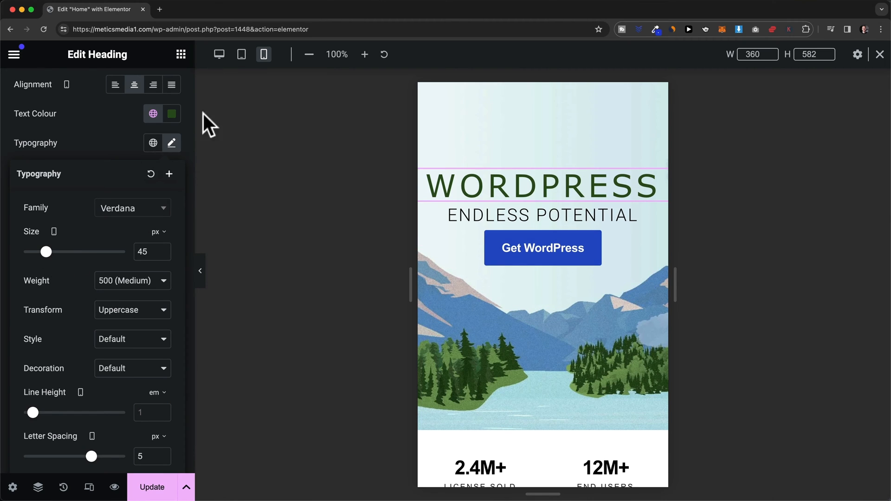
pyautogui.moveTo(45, 252); pyautogui.dragTo(48, 251)
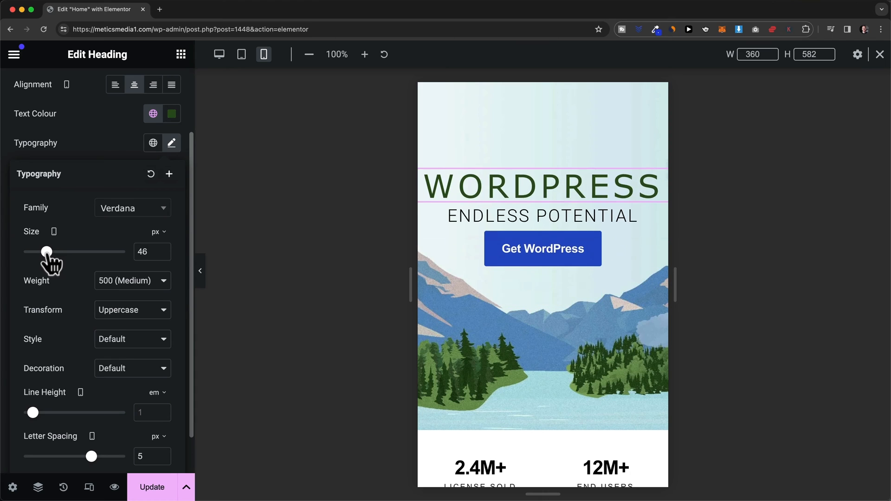
pyautogui.moveTo(47, 251); pyautogui.dragTo(44, 251)
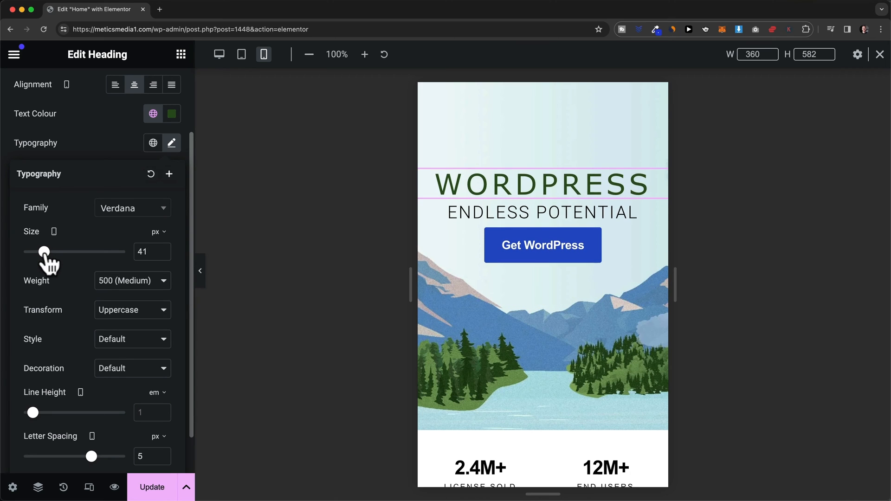
pyautogui.moveTo(45, 251); pyautogui.dragTo(43, 251)
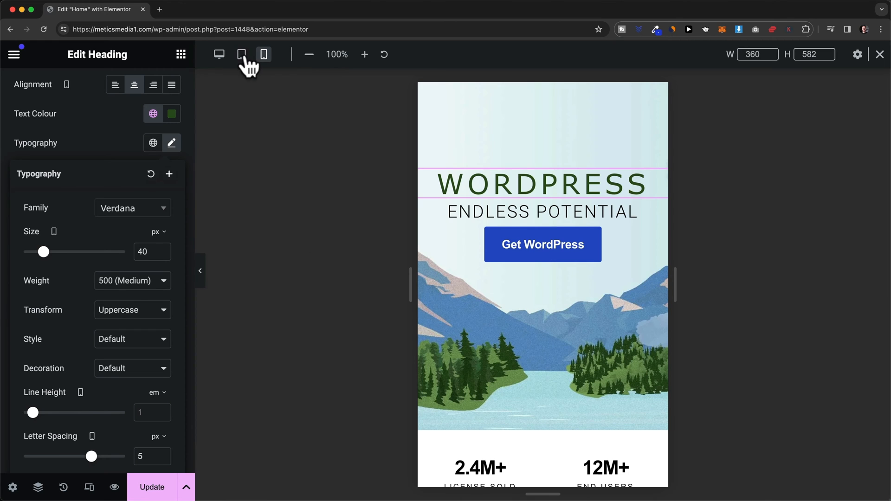
# Check the heading typography on tablet, then desktop, showing 83px size and 10px spacing
pyautogui.click(241, 55)
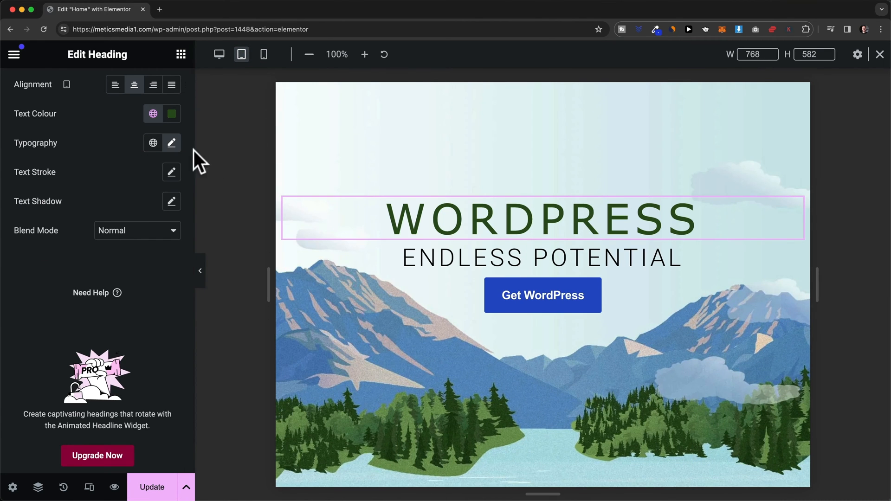
pyautogui.click(171, 143)
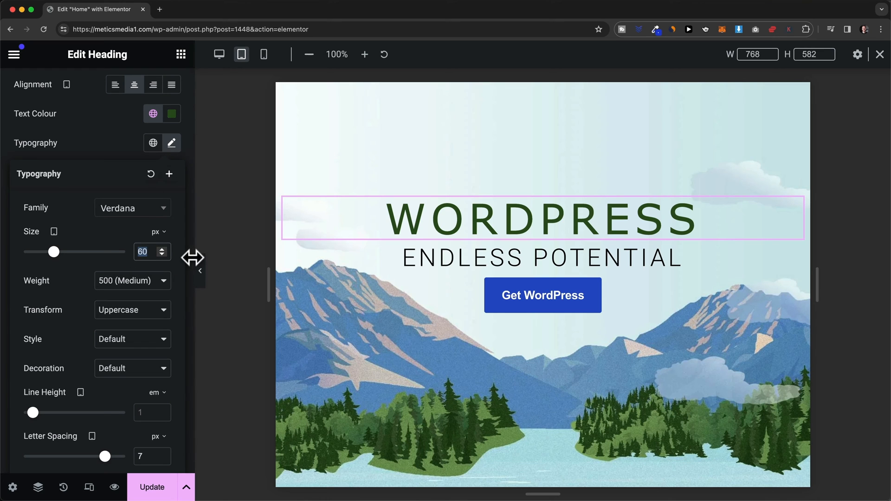
pyautogui.moveTo(219, 55)
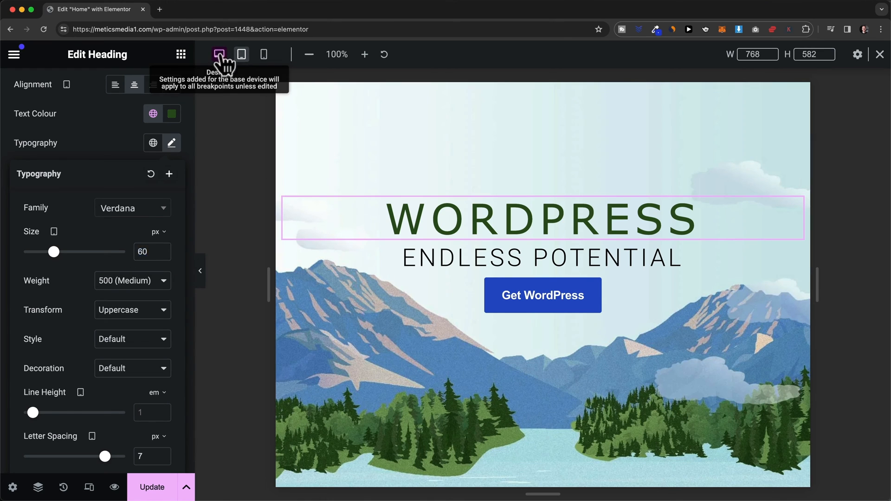
pyautogui.click(219, 54)
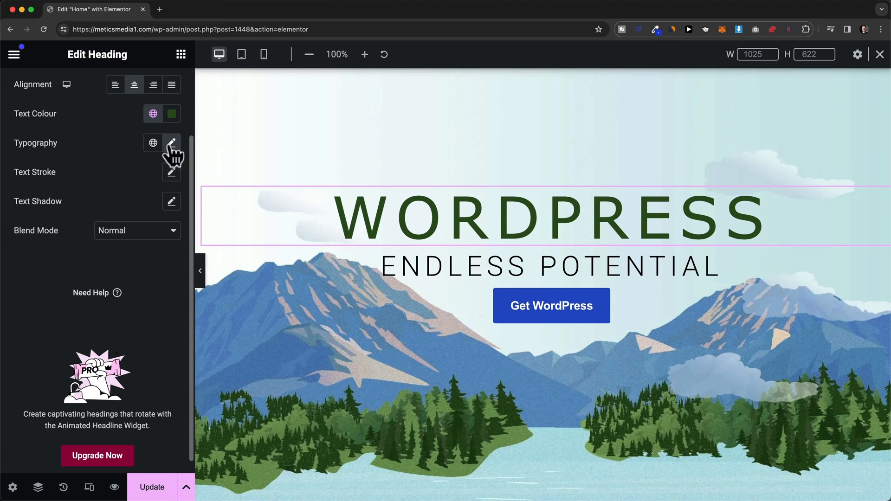
pyautogui.click(171, 142)
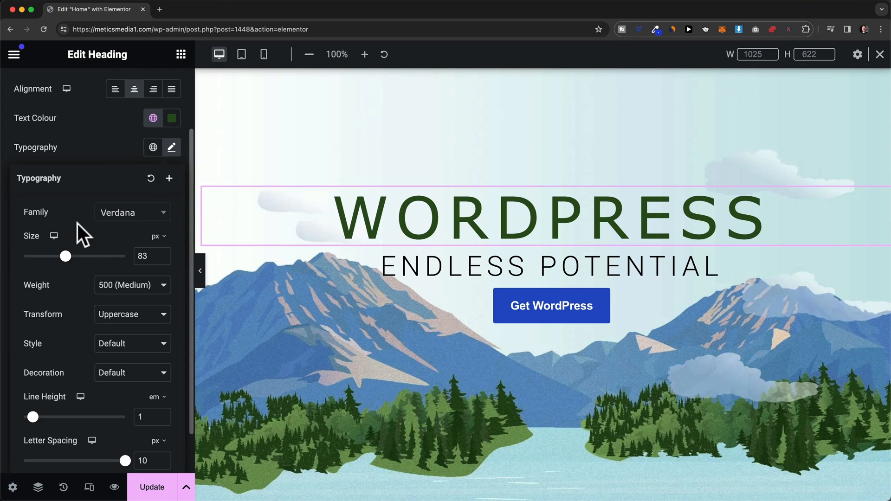
pyautogui.moveTo(54, 236)
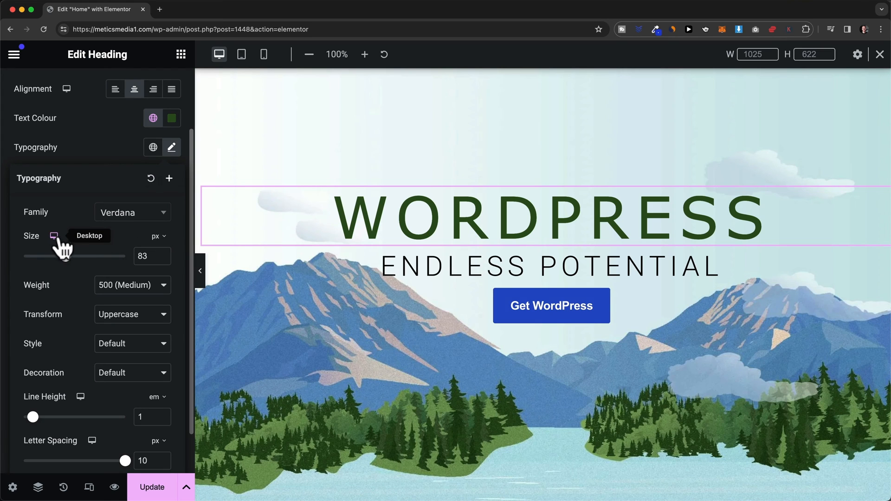
# On mobile portrait, set the Get WordPress button's top padding to 10px
pyautogui.click(263, 55)
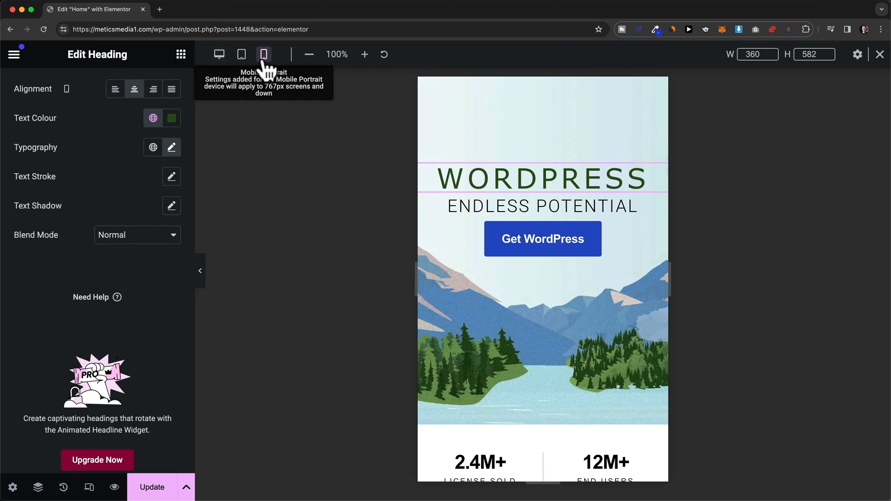
pyautogui.click(263, 54)
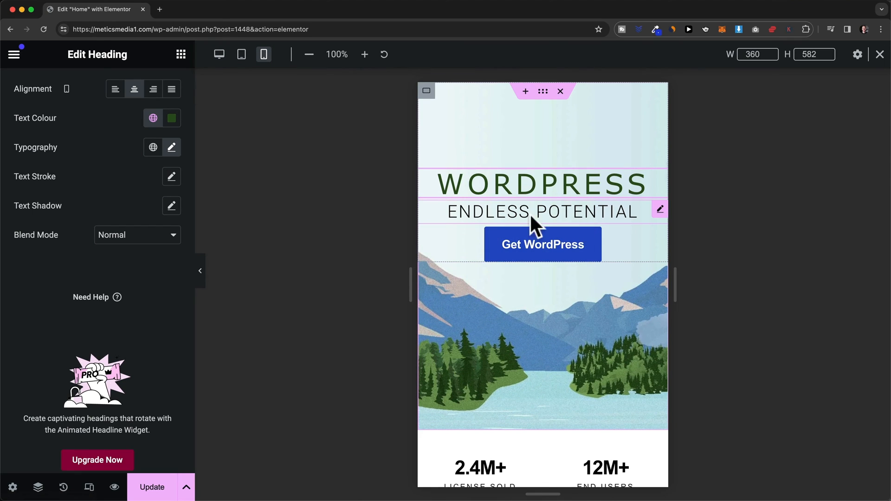
pyautogui.moveTo(541, 245)
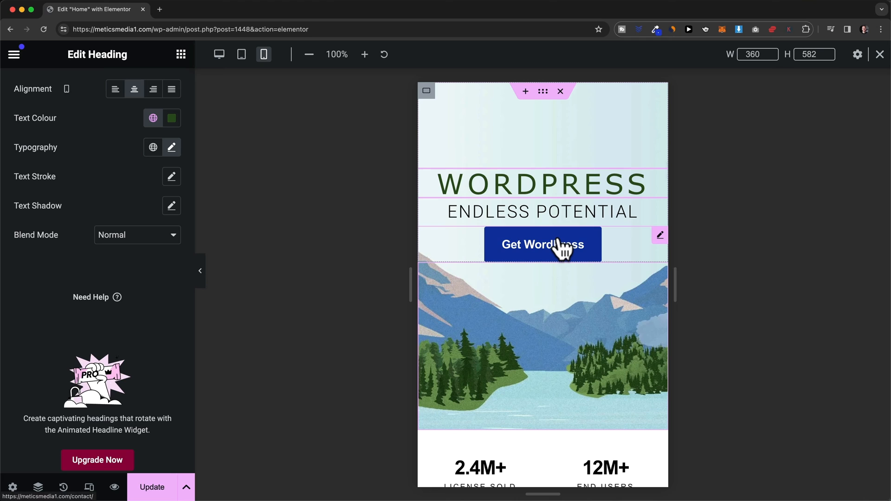
pyautogui.click(541, 244)
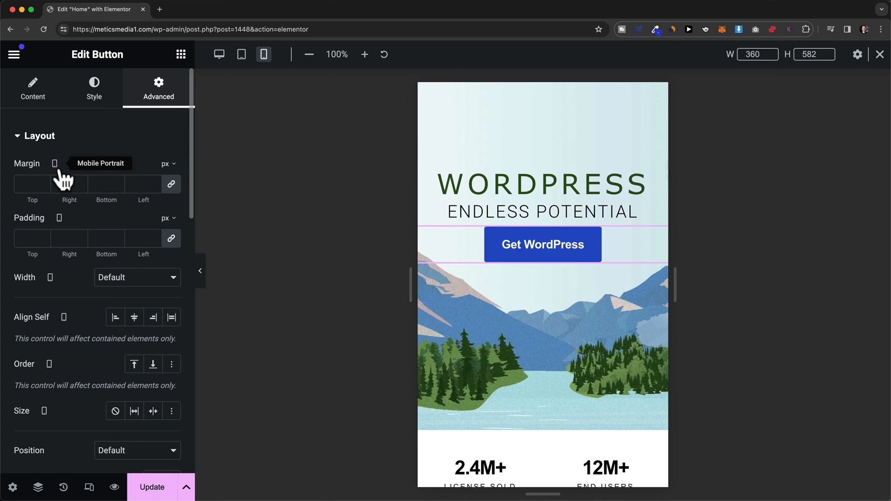
pyautogui.moveTo(57, 184)
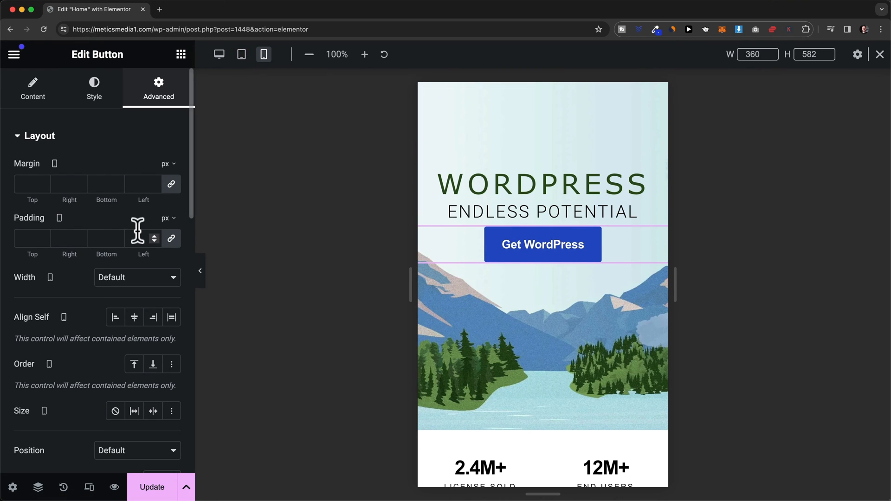
pyautogui.moveTo(59, 218)
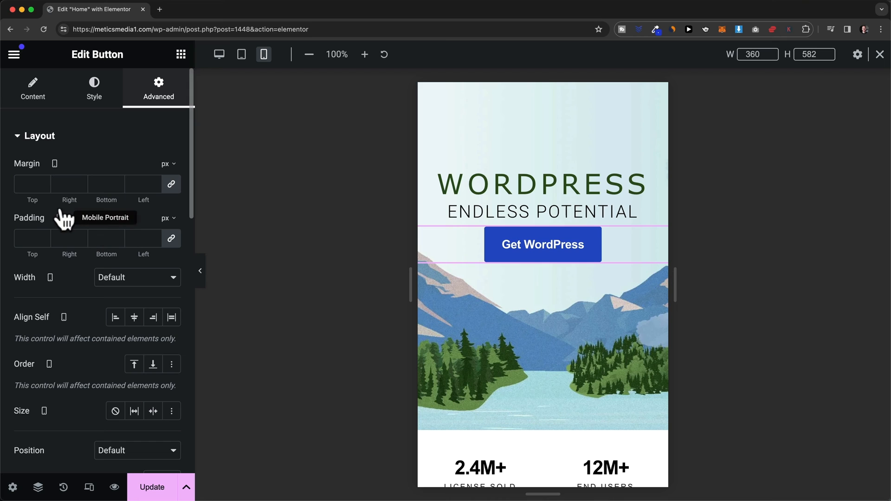
pyautogui.moveTo(161, 238)
pyautogui.write('0')
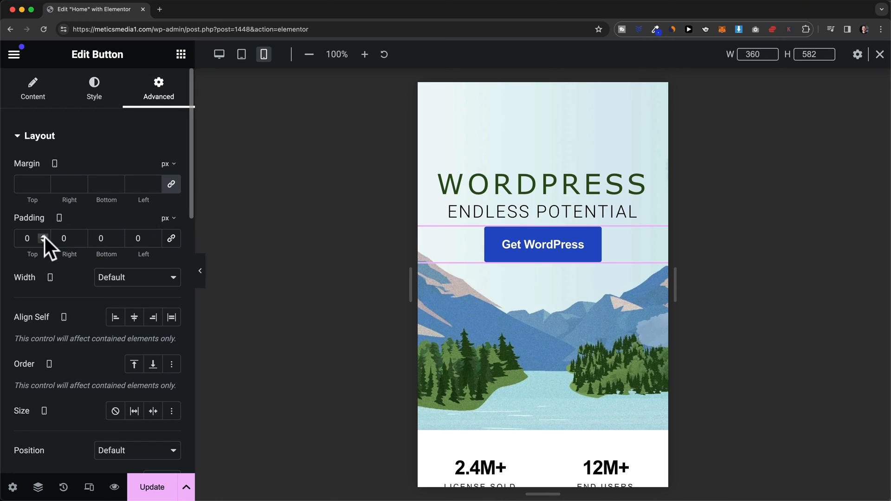
pyautogui.write('10')
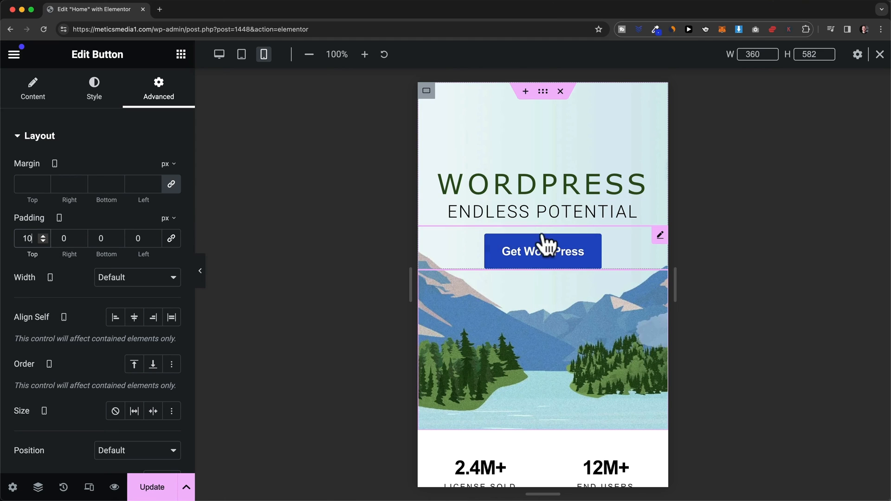
pyautogui.moveTo(545, 233)
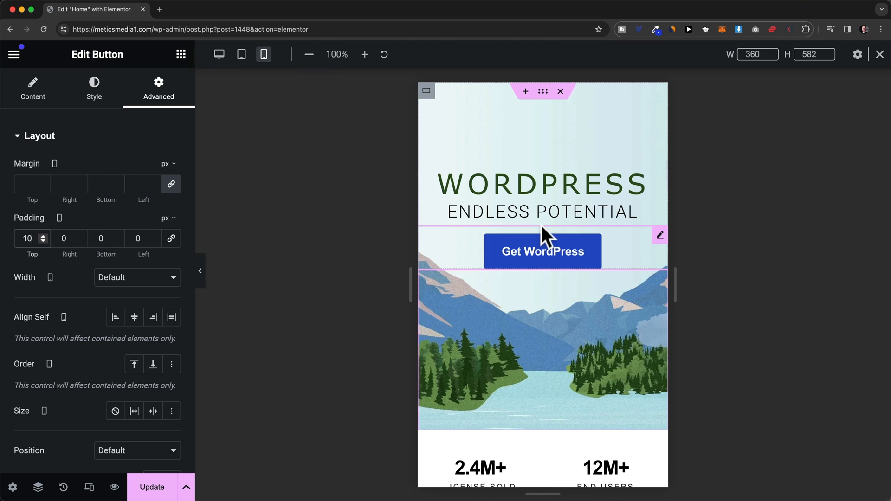
# Switch to the tablet portrait preview (768 by 582) with the hero container open
pyautogui.click(241, 54)
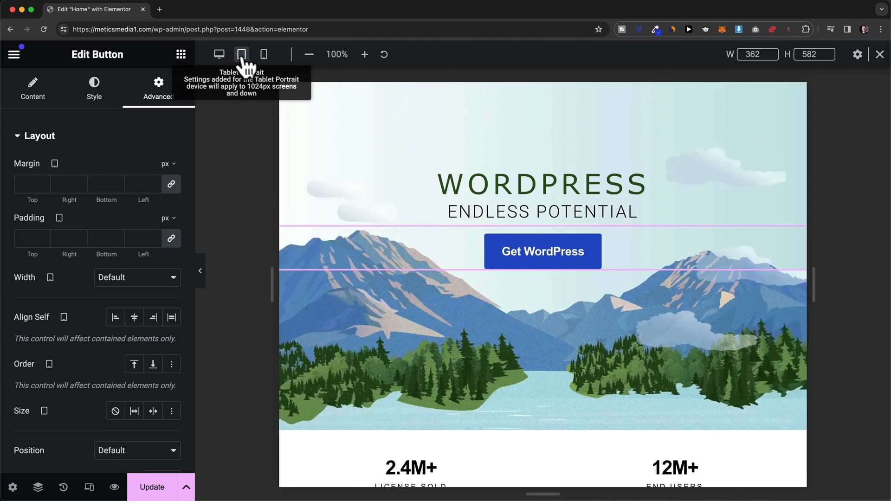
pyautogui.click(241, 54)
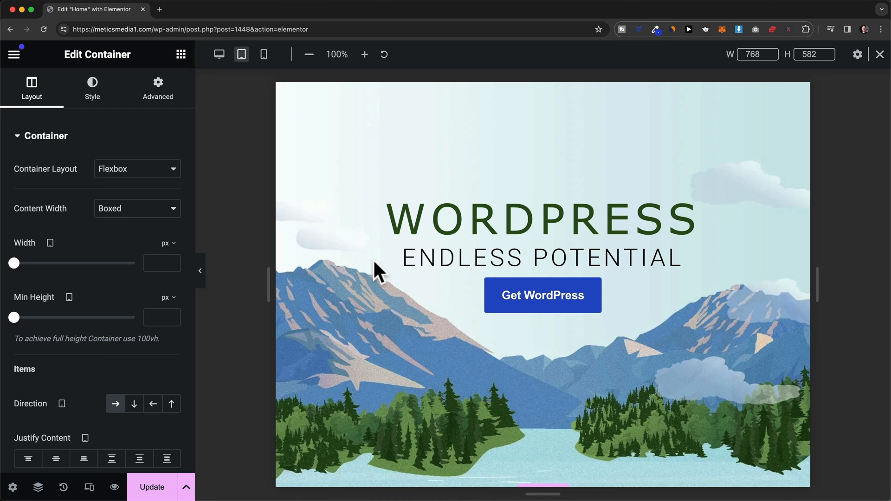
# Scroll to the stats row and open its container's responsive visibility settings
pyautogui.scroll(-3)
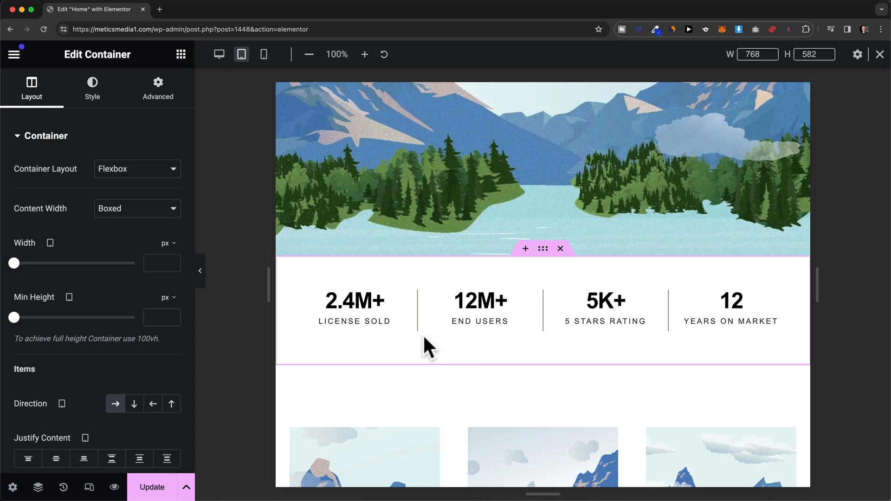
pyautogui.moveTo(464, 345)
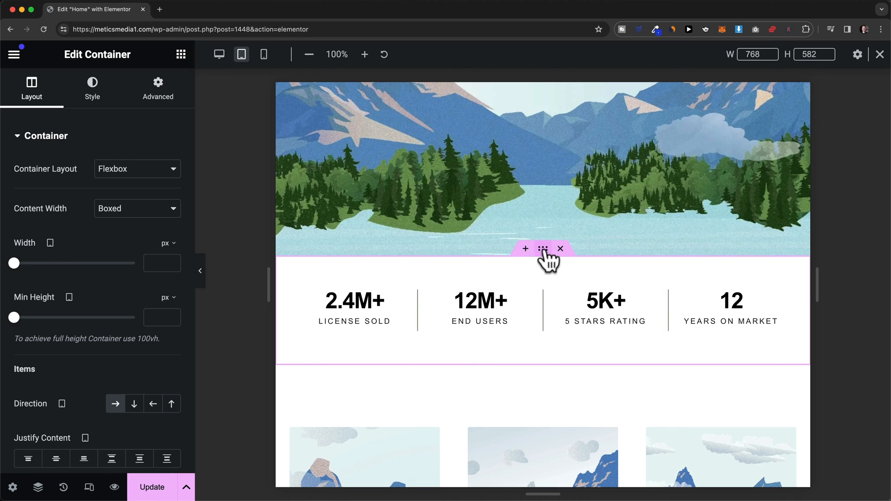
pyautogui.moveTo(303, 226)
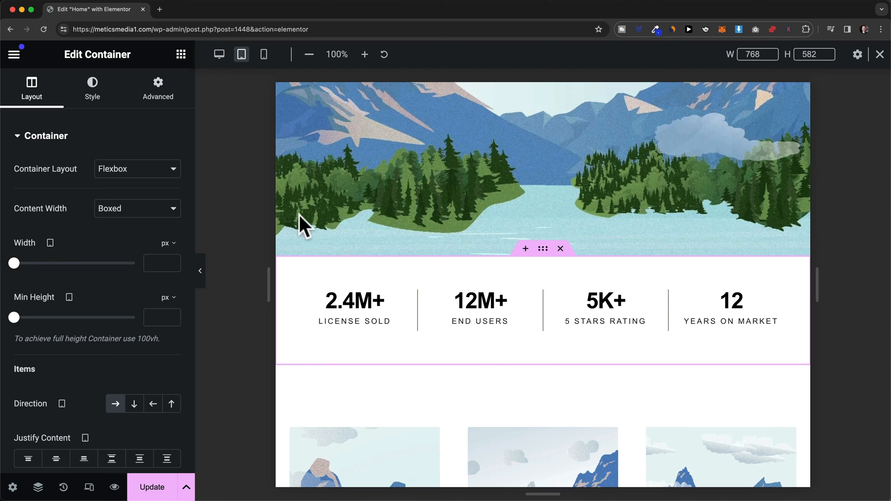
pyautogui.click(158, 88)
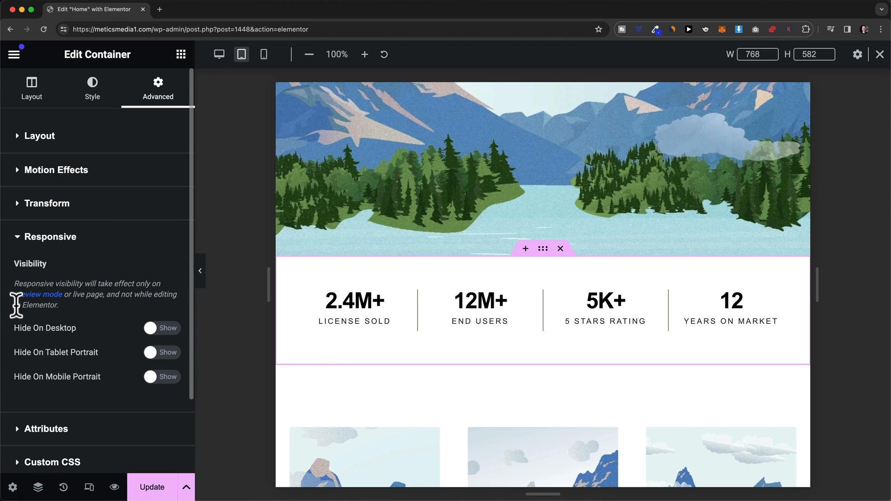
# Set the stats container to Hide on Mobile Portrait and preview the page at mobile size
pyautogui.doubleClick(30, 263)
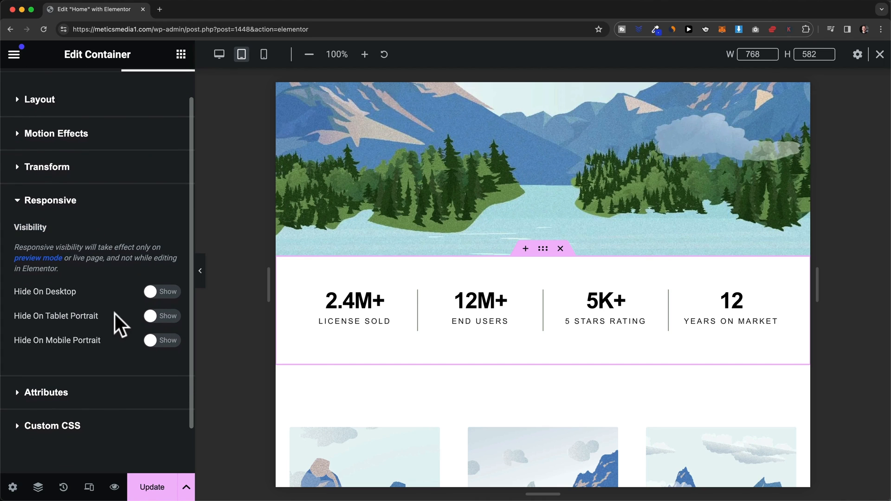
pyautogui.moveTo(117, 351)
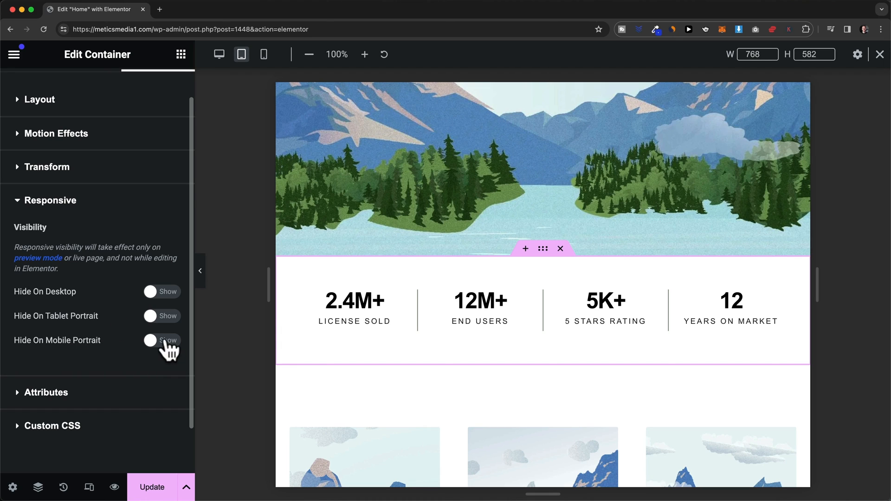
pyautogui.click(162, 340)
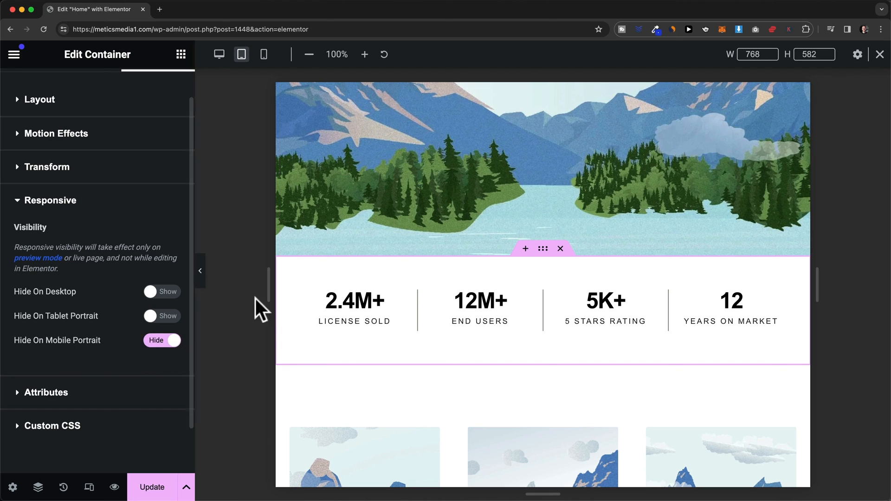
pyautogui.click(263, 55)
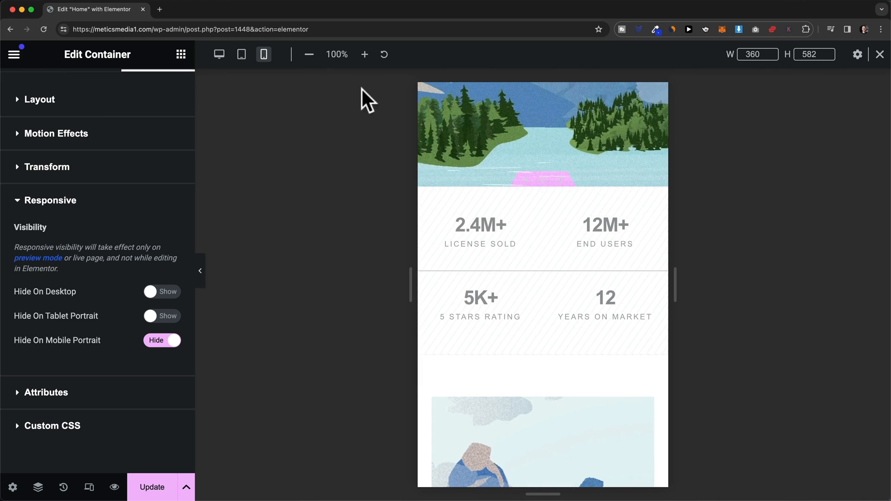
pyautogui.moveTo(552, 283)
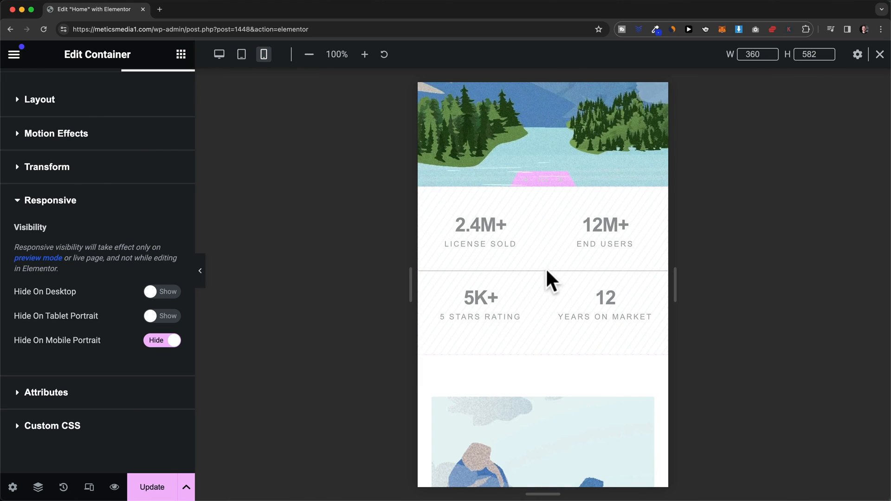